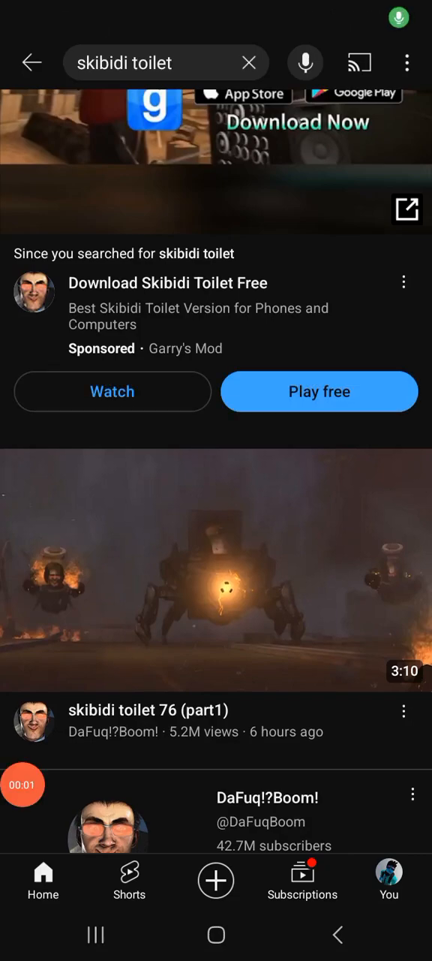
# - Open the 'skibidi toilet 76 (part1)' video thumbnail from the search results
pyautogui.click(217, 568)
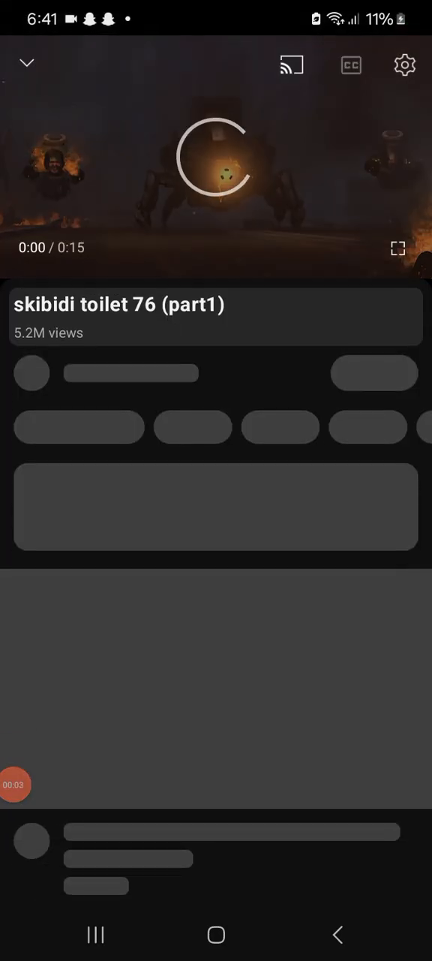